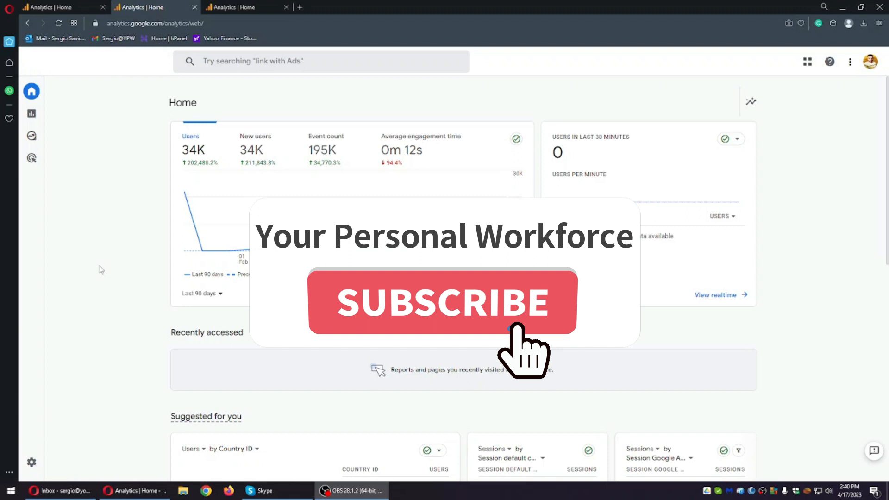
Bring up another client property's Home dashboard showing 5.6K users and 17 realtime users.
{"action": "left_click", "coordinate": [443, 303]}
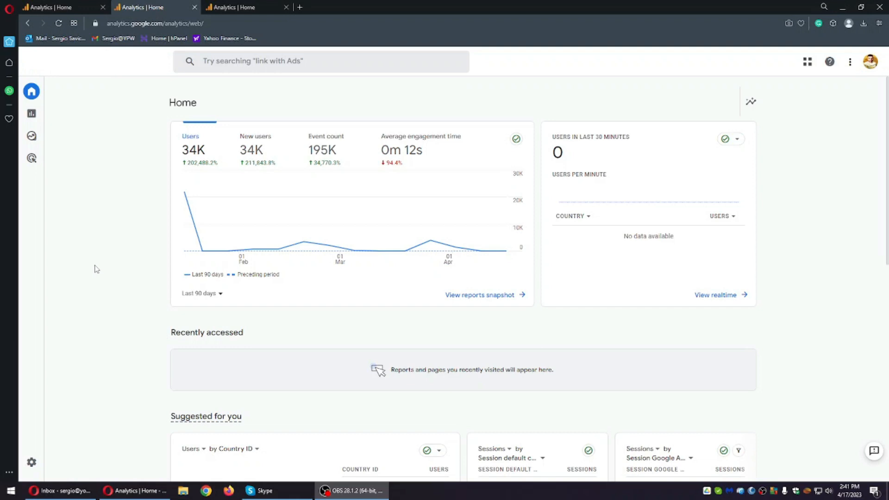
{"action": "mouse_move", "coordinate": [127, 144]}
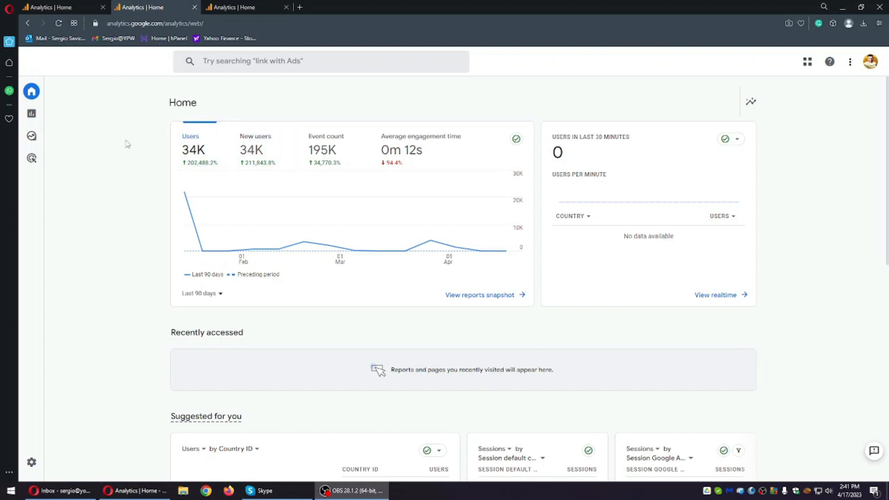
{"action": "left_click", "coordinate": [237, 8]}
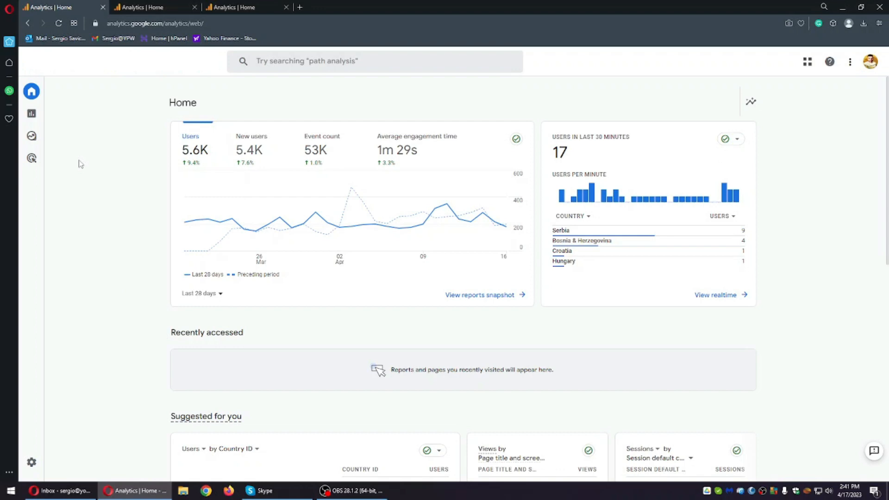
{"action": "mouse_move", "coordinate": [145, 198]}
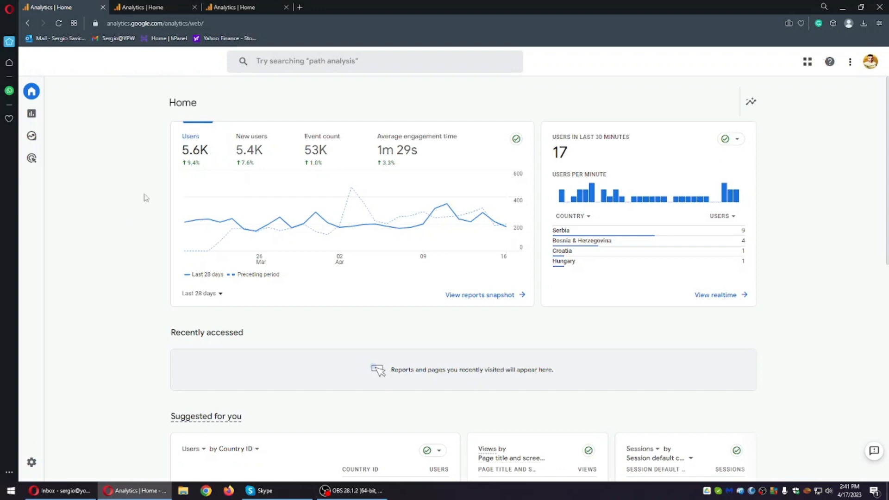
Review a third property's Home dashboard (2K users, 0m 50s engagement) including its Insights section.
{"action": "left_click", "coordinate": [245, 7]}
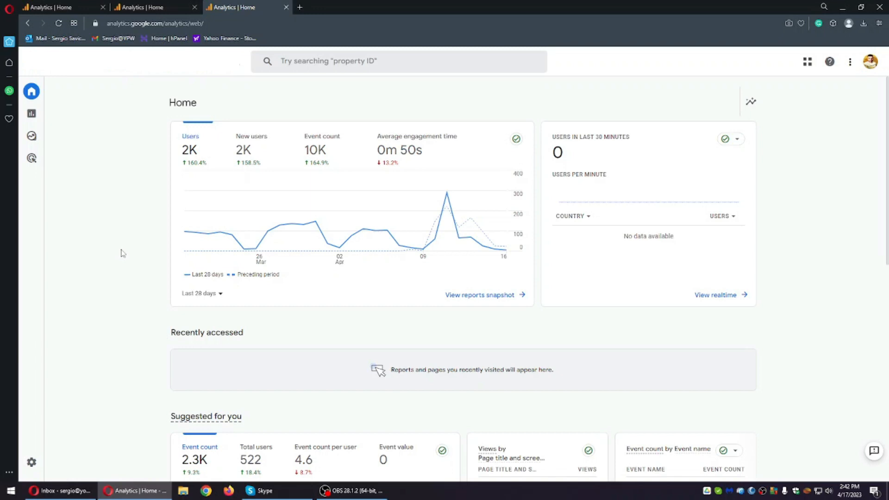
{"action": "mouse_move", "coordinate": [261, 209]}
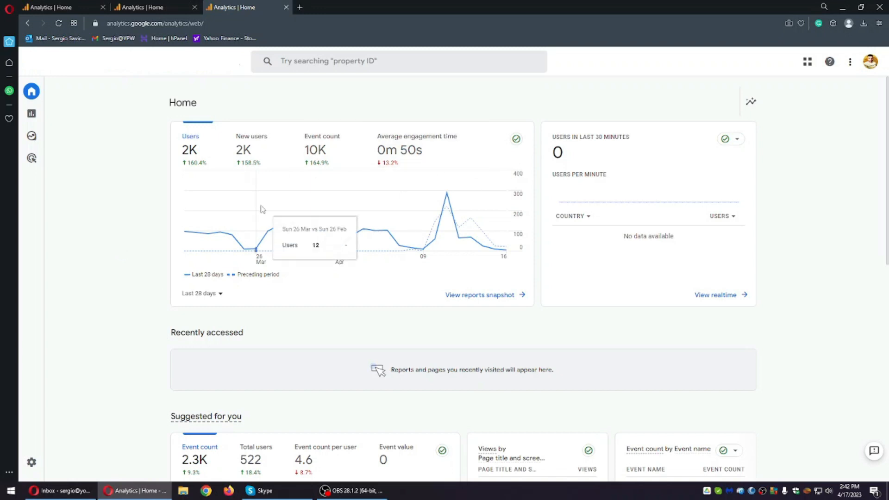
{"action": "mouse_move", "coordinate": [163, 198]}
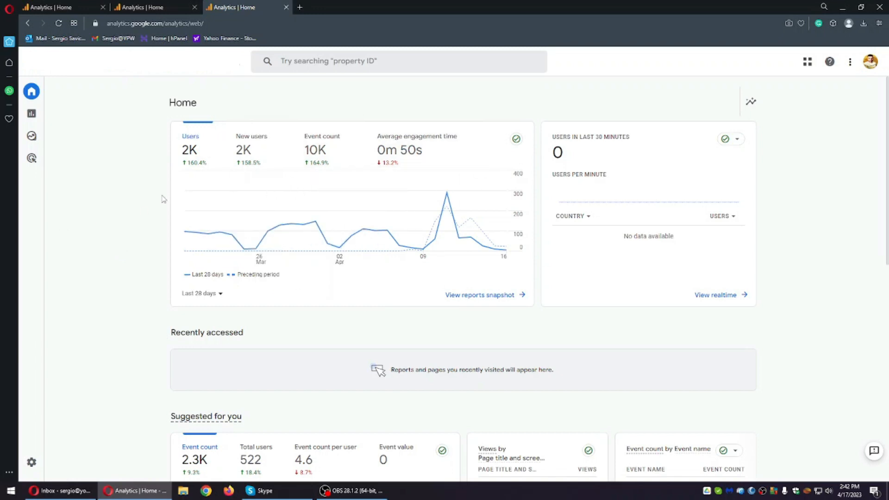
{"action": "scroll", "scroll_direction": "down", "scroll_amount": 3}
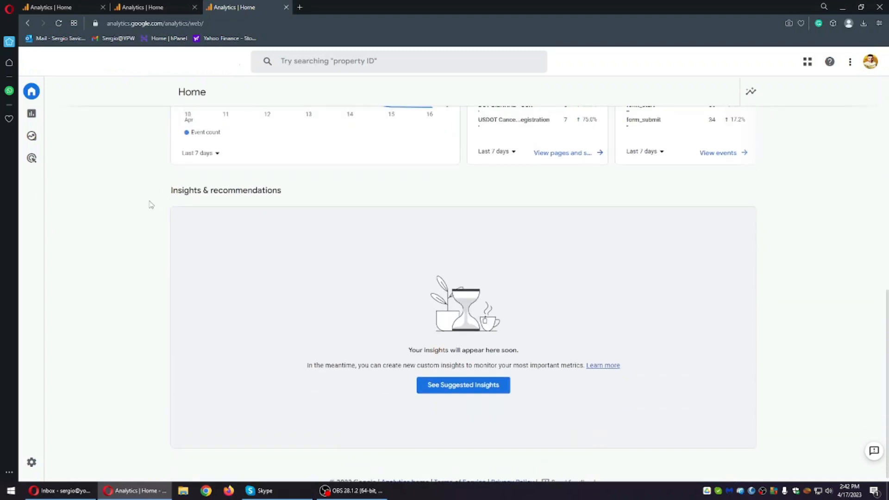
{"action": "scroll", "scroll_direction": "up", "scroll_amount": 3}
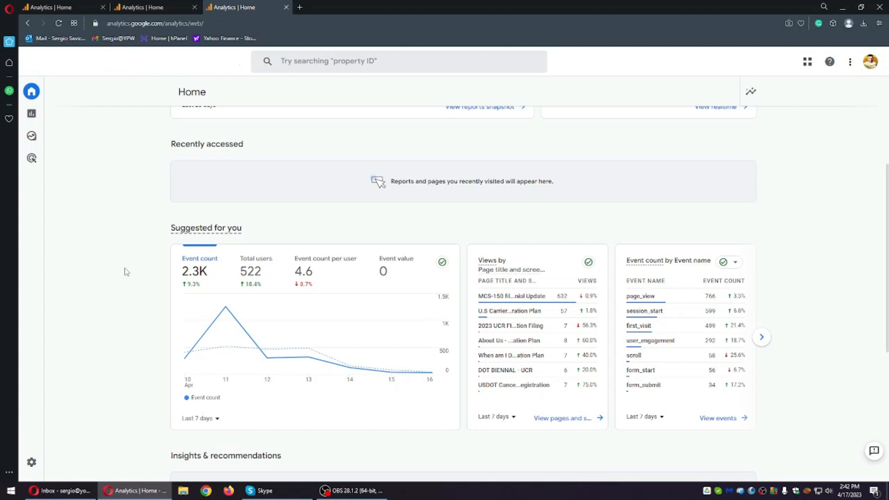
{"action": "scroll", "scroll_direction": "up", "scroll_amount": 3}
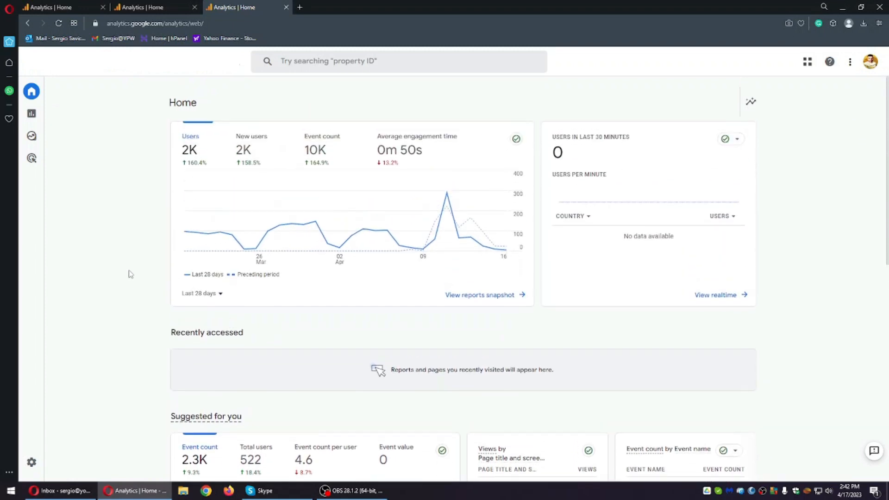
{"action": "mouse_move", "coordinate": [220, 256]}
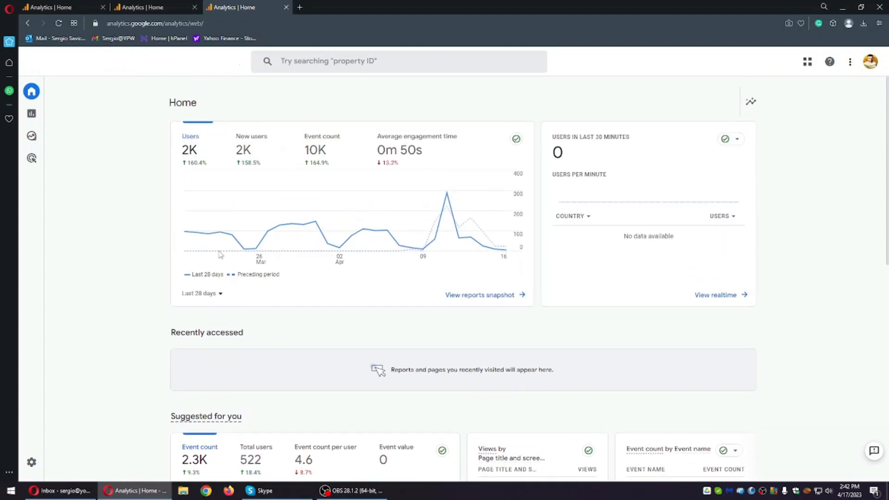
{"action": "mouse_move", "coordinate": [348, 236]}
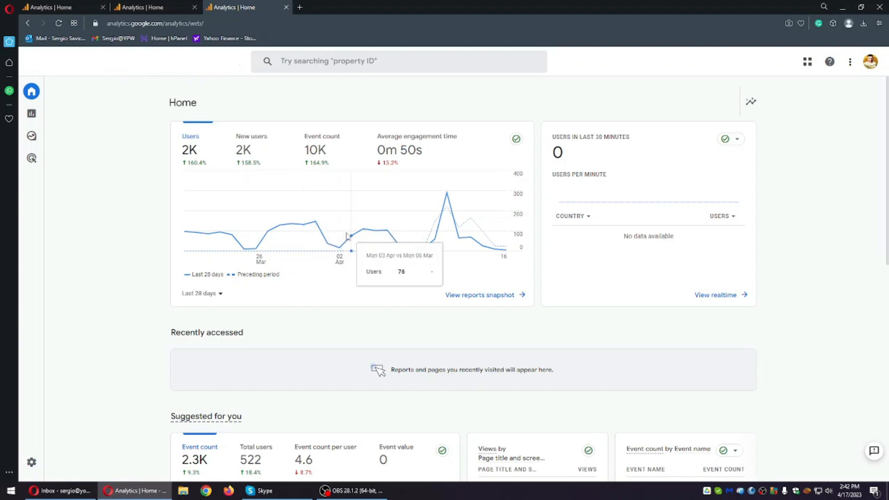
{"action": "mouse_move", "coordinate": [286, 251]}
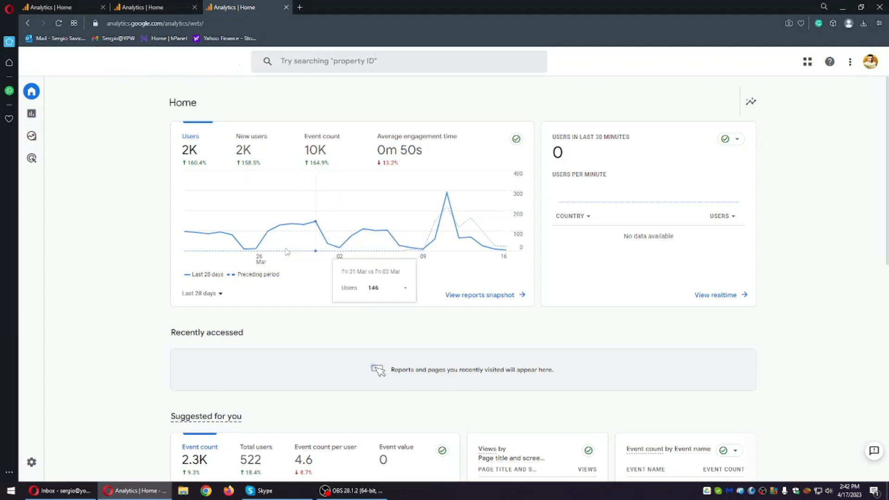
{"action": "mouse_move", "coordinate": [454, 254]}
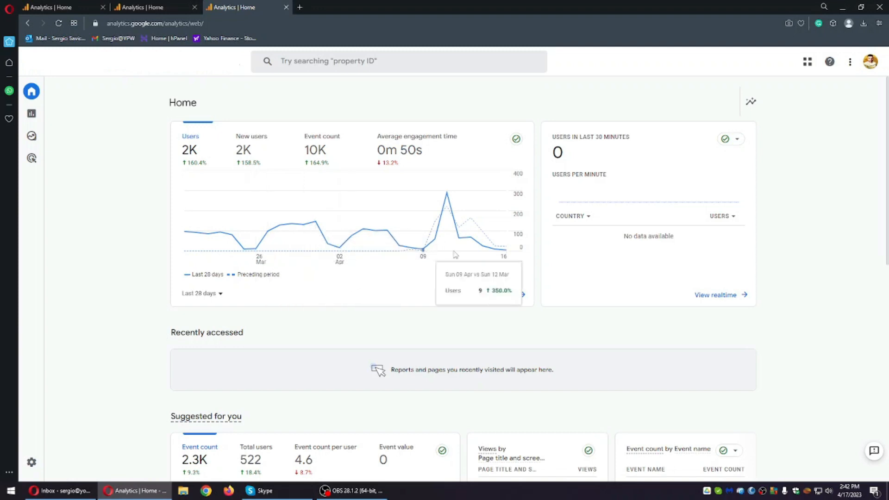
{"action": "mouse_move", "coordinate": [413, 248]}
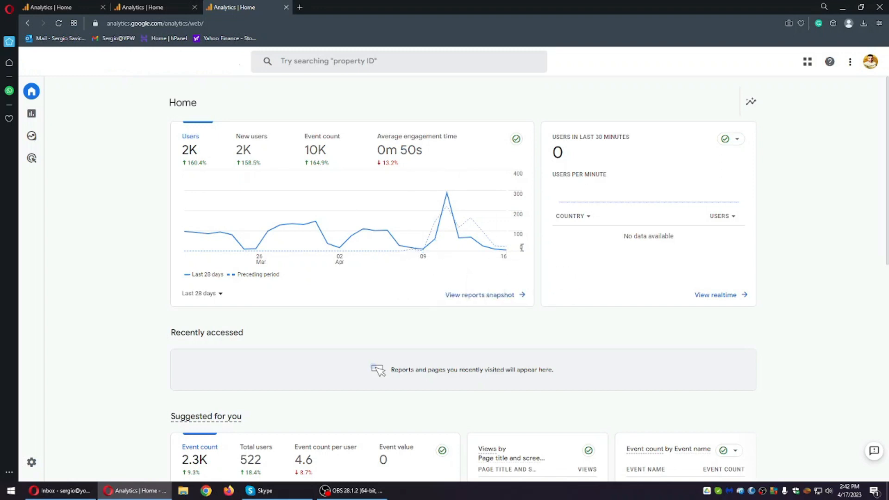
{"action": "mouse_move", "coordinate": [413, 228]}
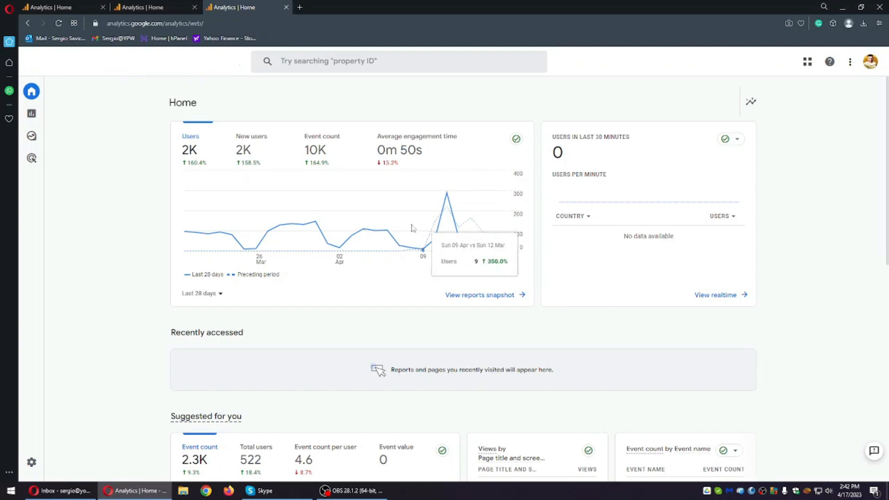
{"action": "mouse_move", "coordinate": [386, 238]}
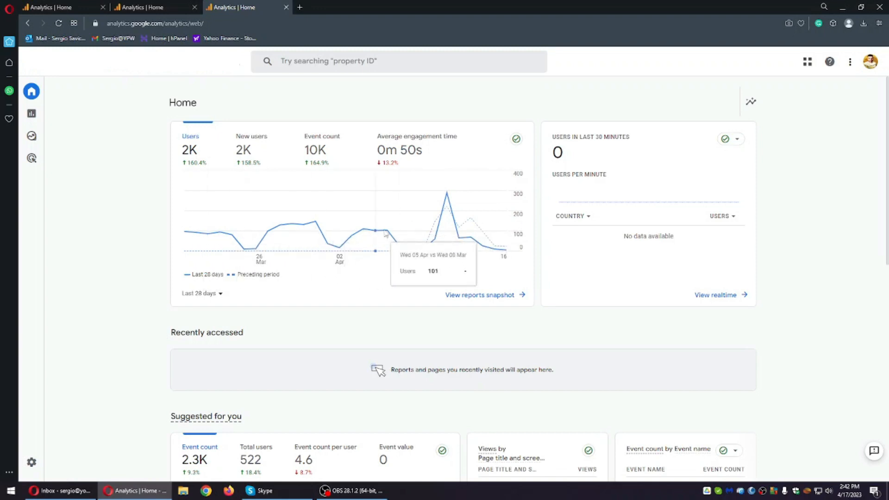
{"action": "mouse_move", "coordinate": [182, 213]}
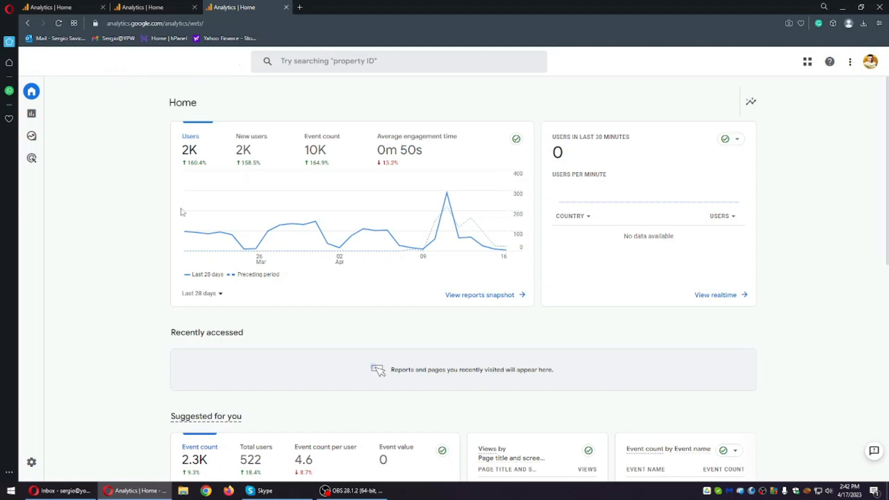
{"action": "mouse_move", "coordinate": [421, 156]}
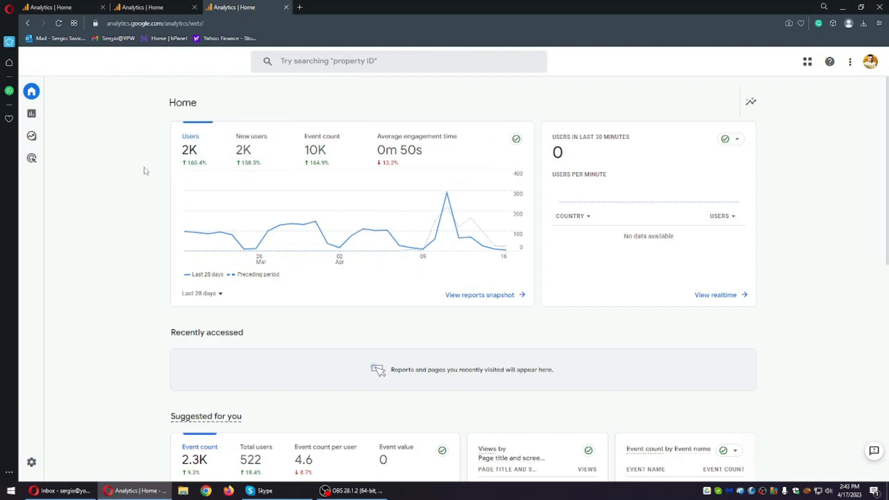
{"action": "mouse_move", "coordinate": [266, 174]}
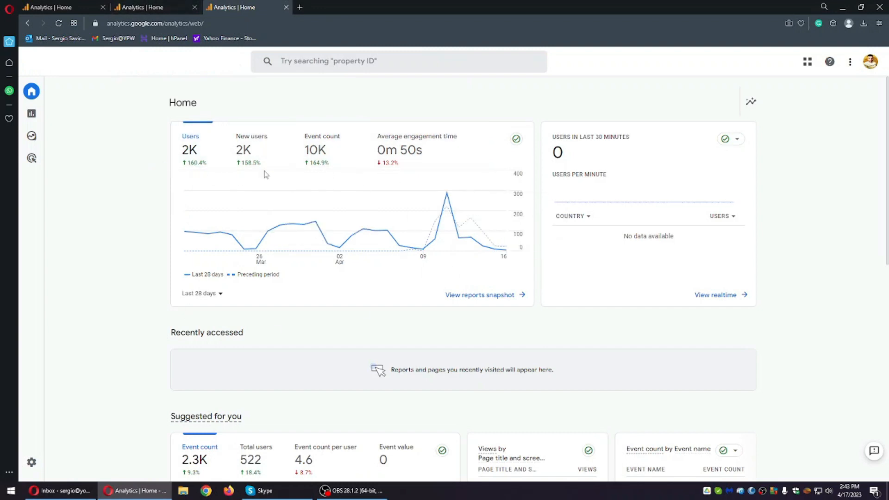
{"action": "mouse_move", "coordinate": [63, 199]}
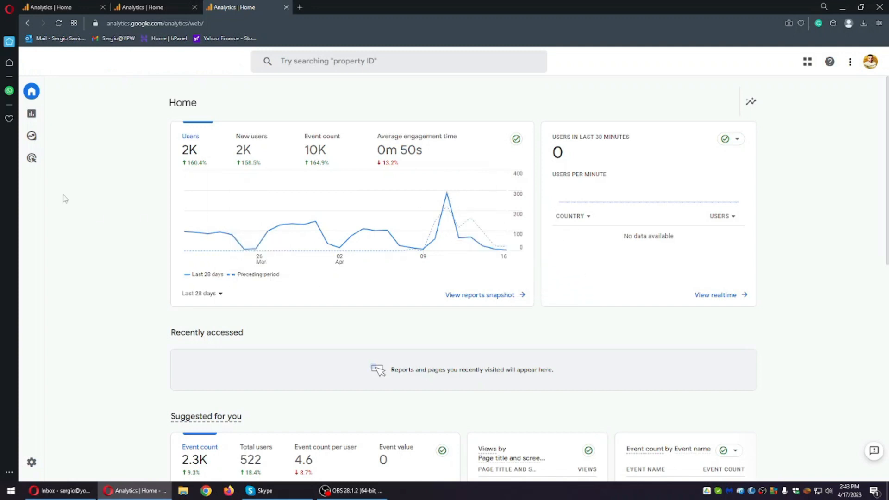
{"action": "mouse_move", "coordinate": [155, 295]}
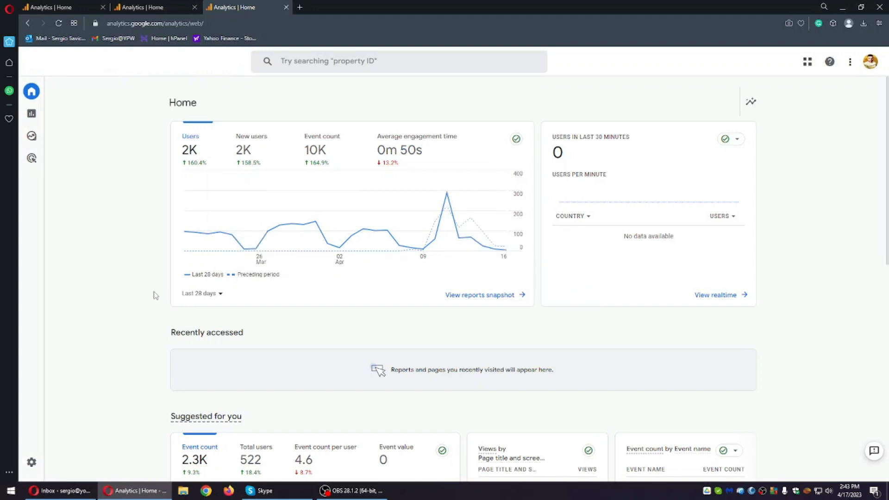
{"action": "mouse_move", "coordinate": [165, 291]}
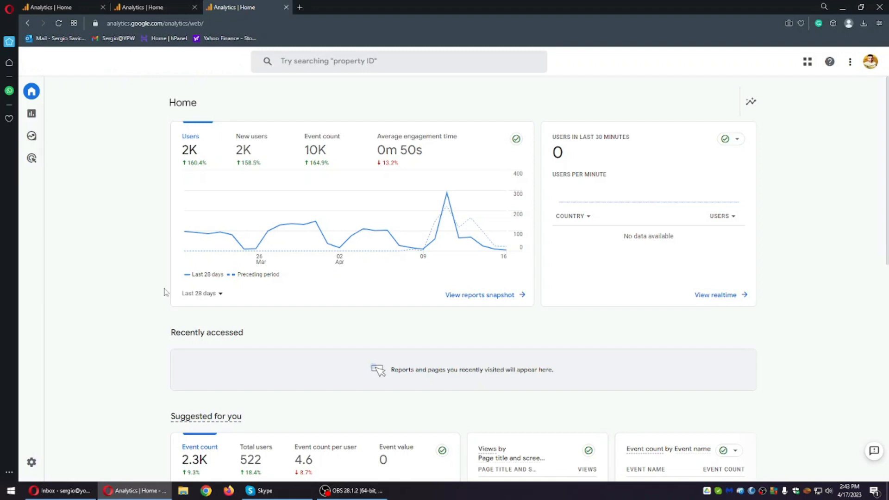
{"action": "mouse_move", "coordinate": [157, 285]}
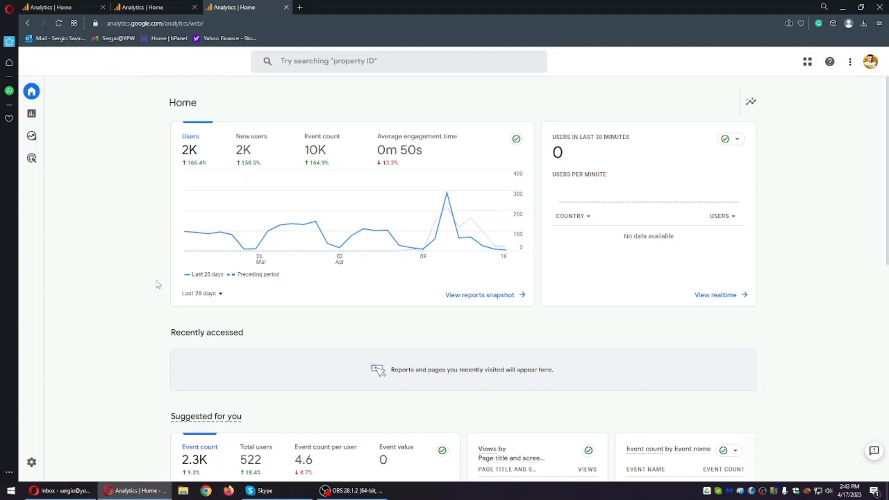
{"action": "mouse_move", "coordinate": [150, 232]}
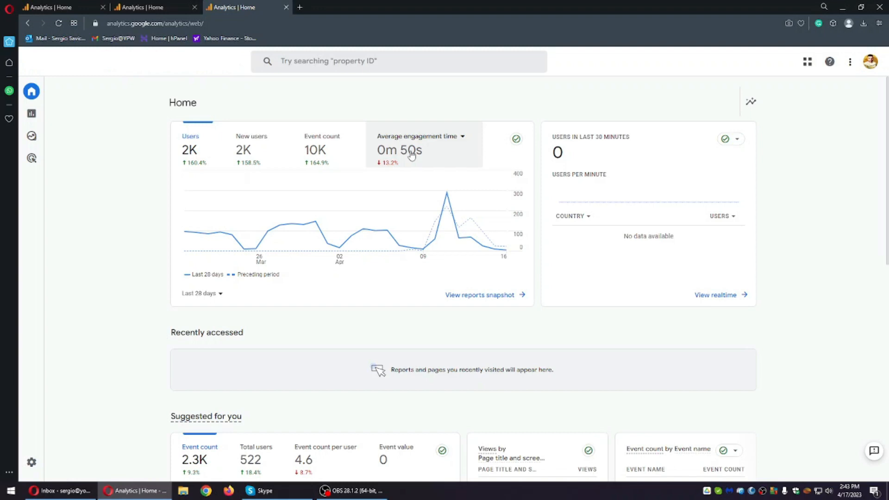
{"action": "mouse_move", "coordinate": [424, 149]}
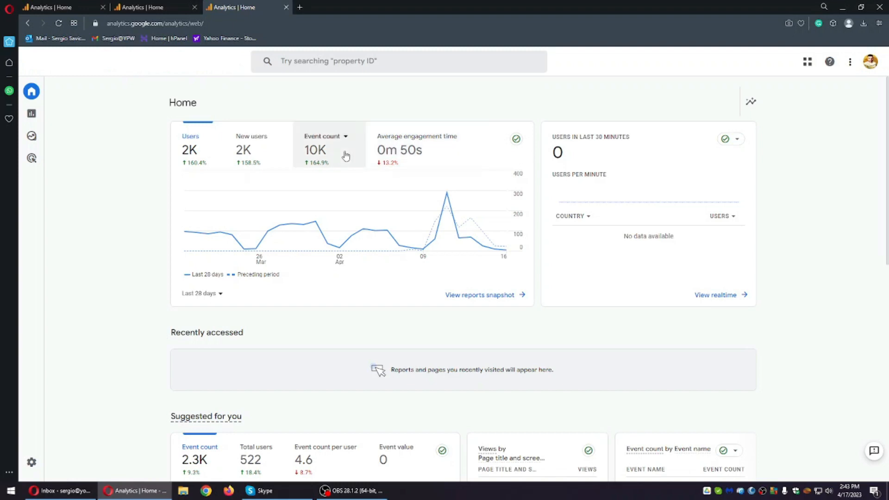
{"action": "mouse_move", "coordinate": [139, 179]}
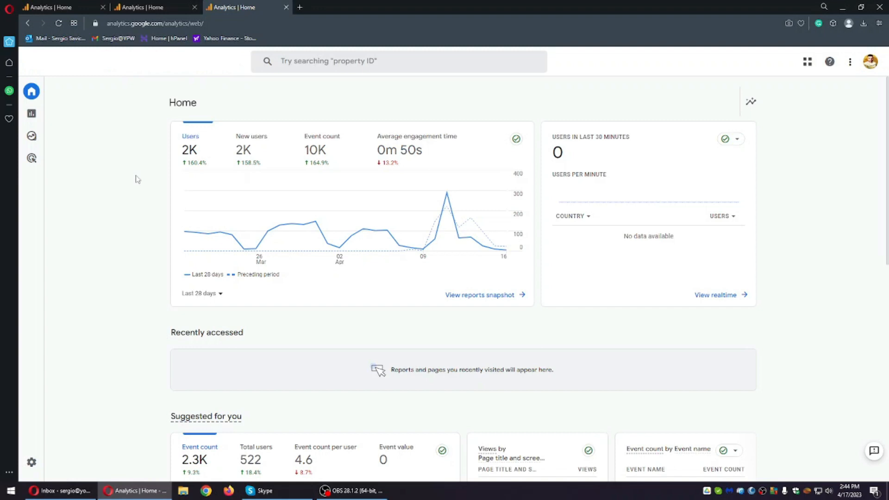
{"action": "mouse_move", "coordinate": [127, 195]}
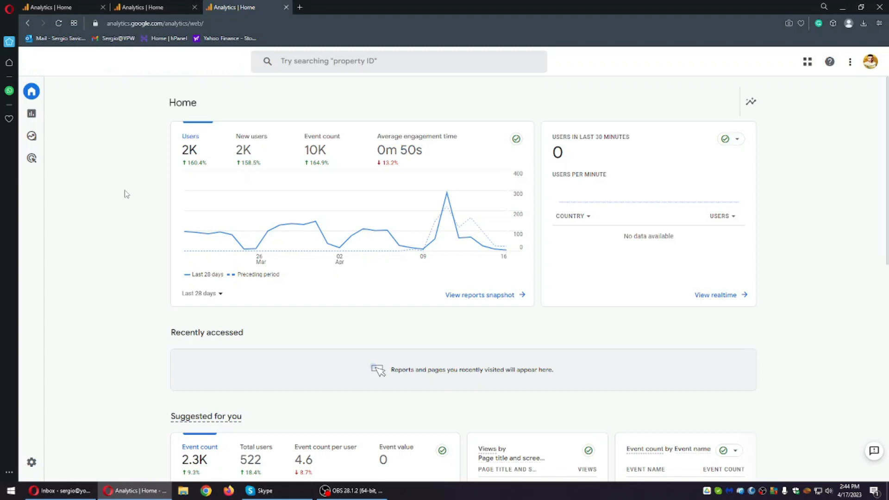
{"action": "mouse_move", "coordinate": [143, 231]}
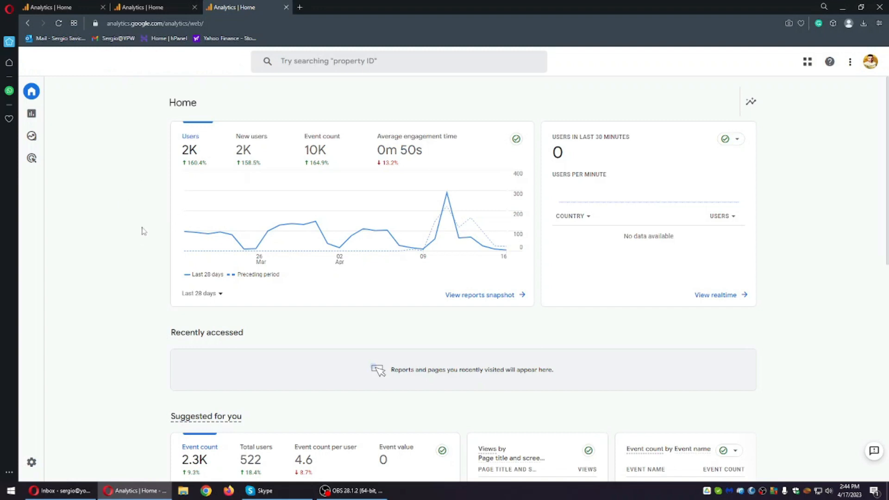
{"action": "mouse_move", "coordinate": [132, 235]}
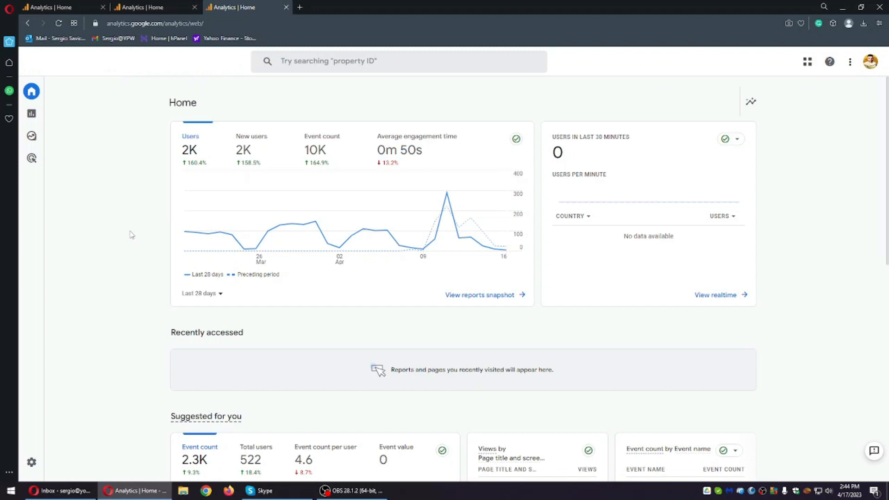